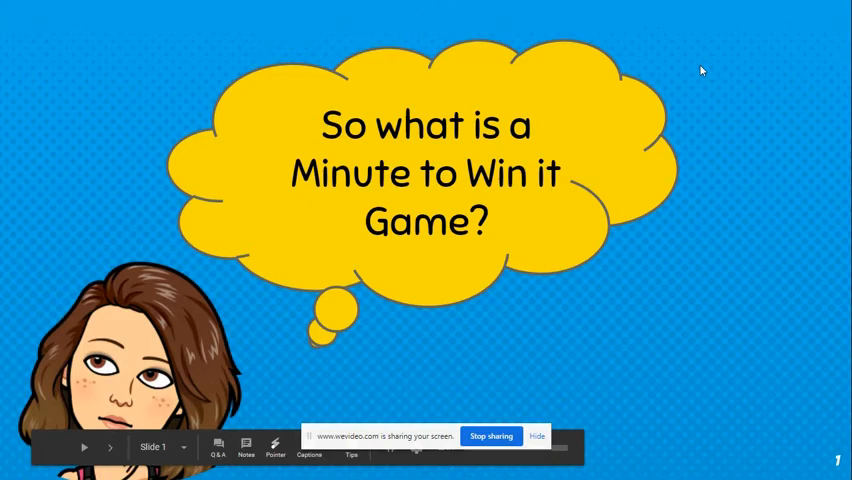
Advance the presentation to slide 2, the blue '60' starburst on green
left_click(107, 447)
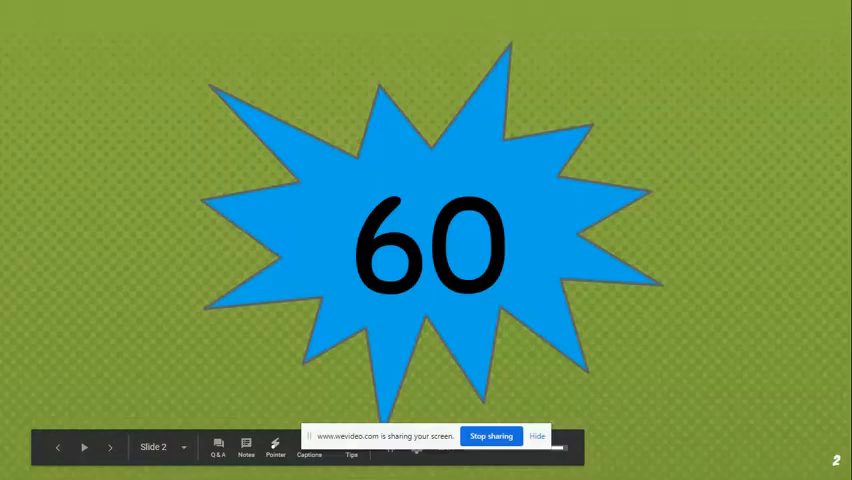